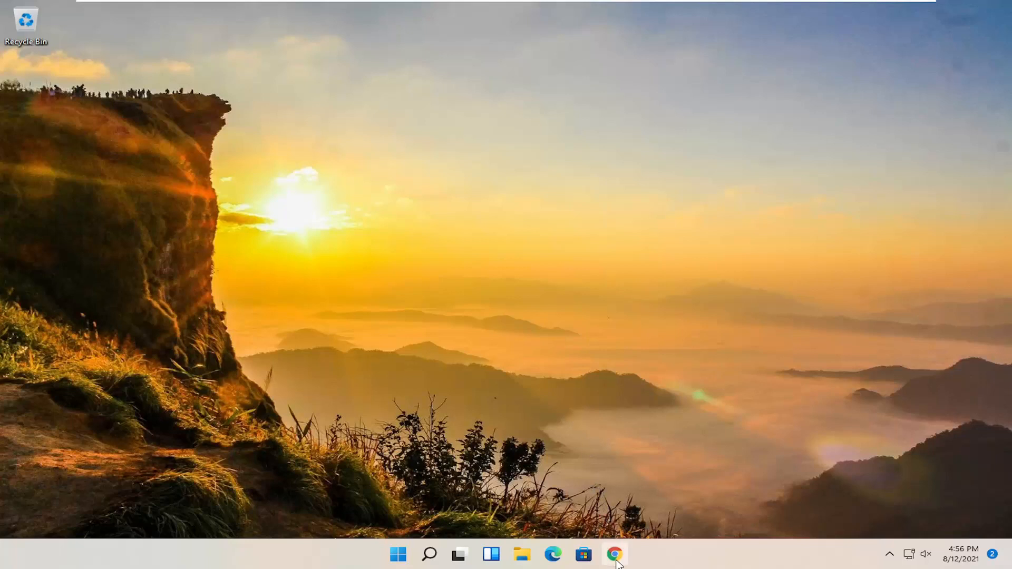
Launch Google Chrome from the taskbar onto a new tab page
left_click(614, 555)
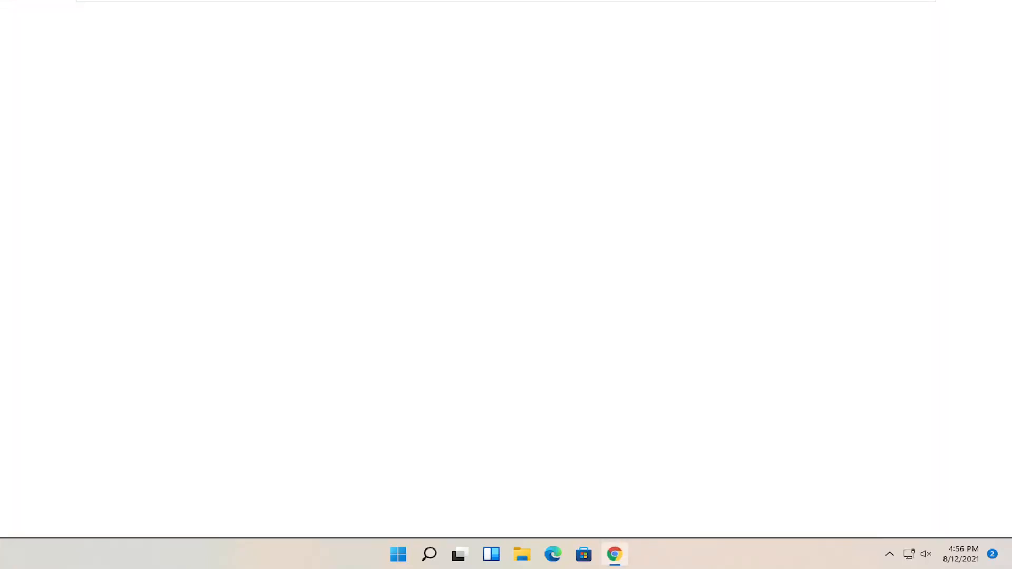
left_click(614, 554)
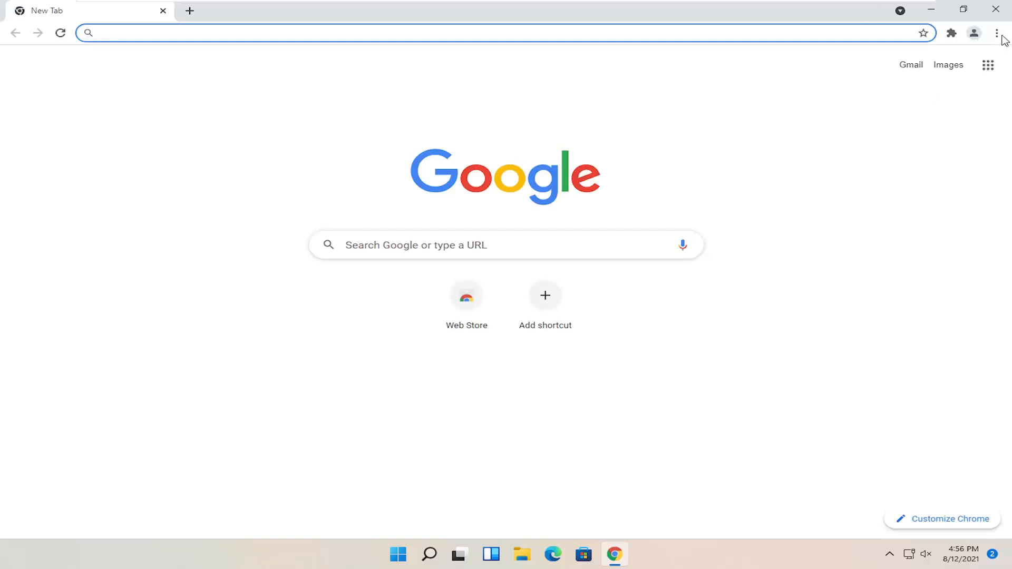
Go to the Privacy and security section of Chrome settings via the three-dot menu
left_click(996, 33)
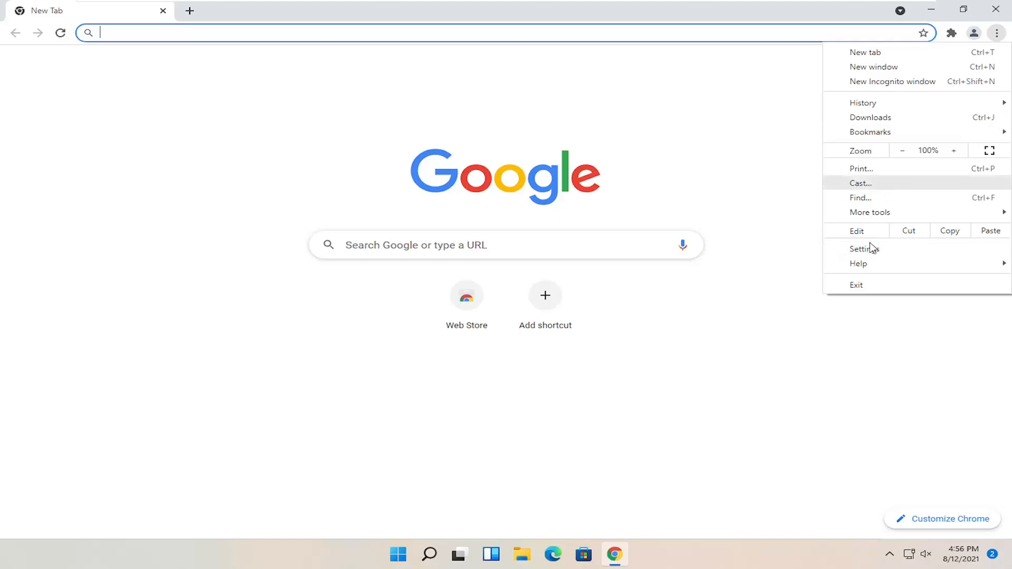
left_click(863, 249)
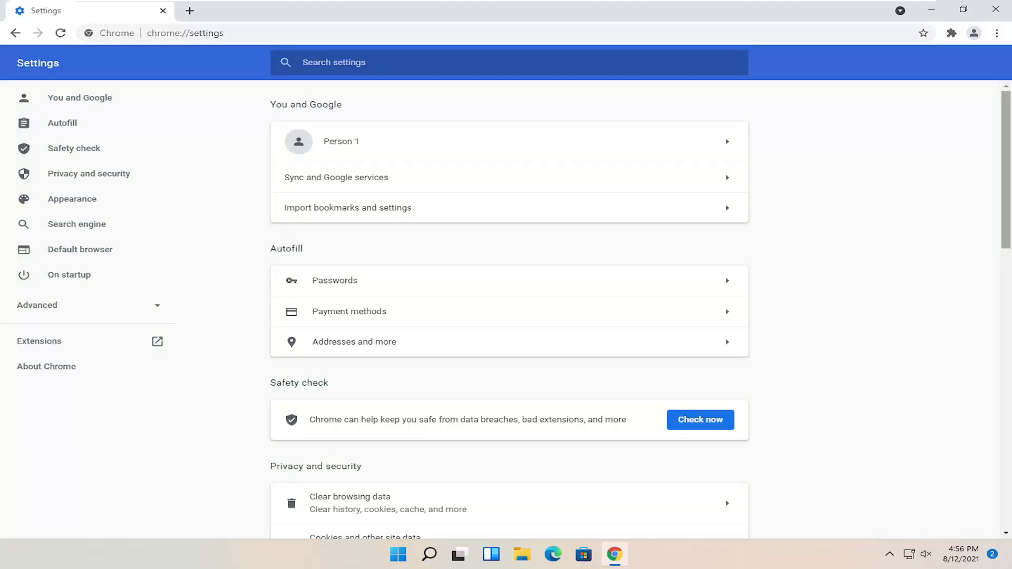
left_click(88, 173)
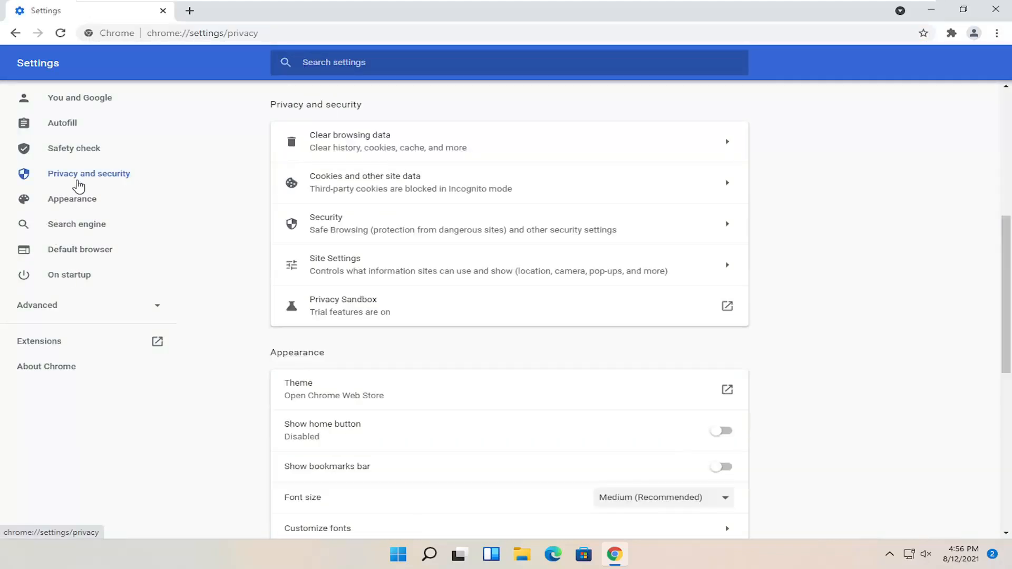
mouse_move(599, 266)
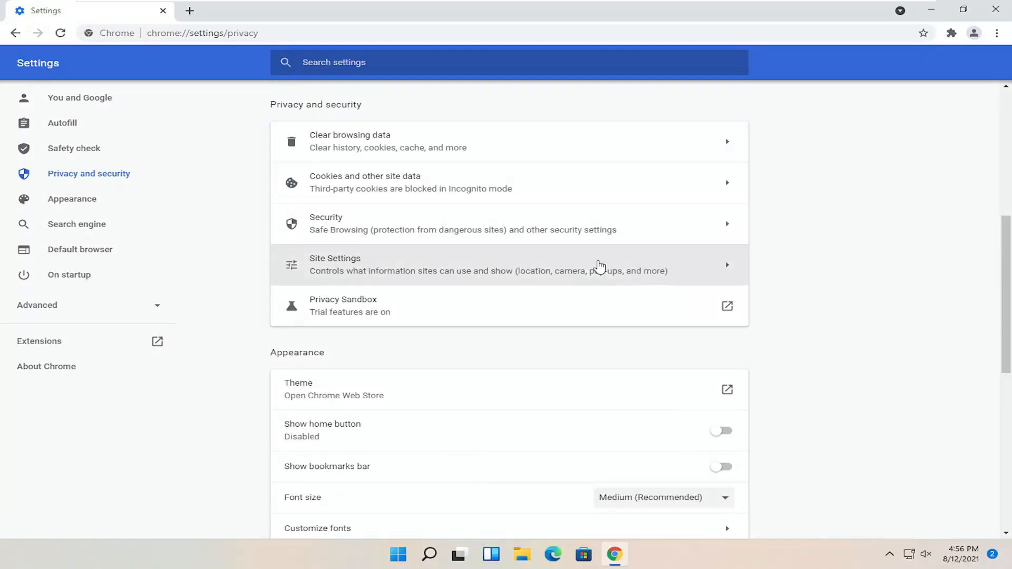
mouse_move(884, 289)
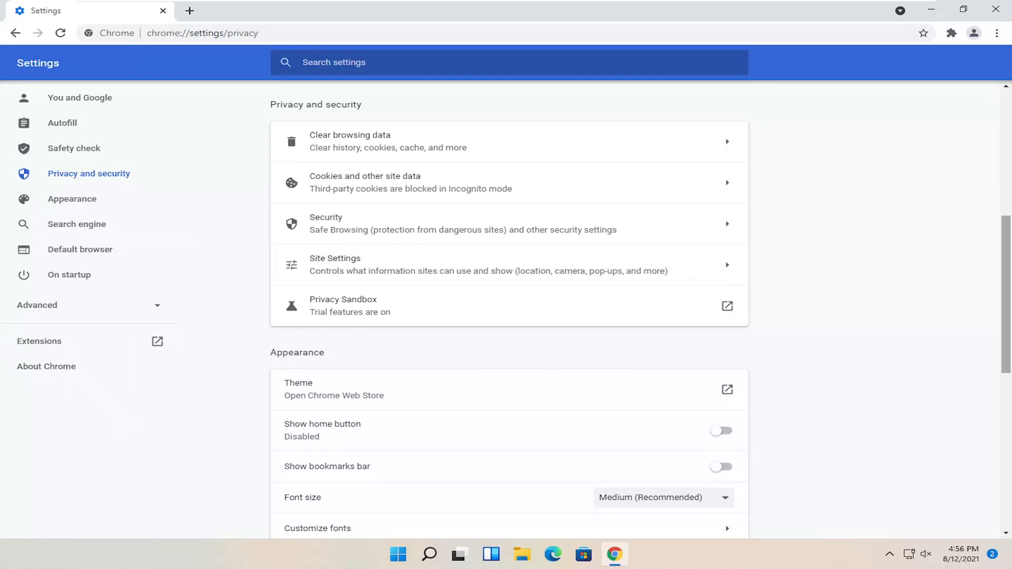
Reach the JavaScript content settings through Site Settings
left_click(487, 263)
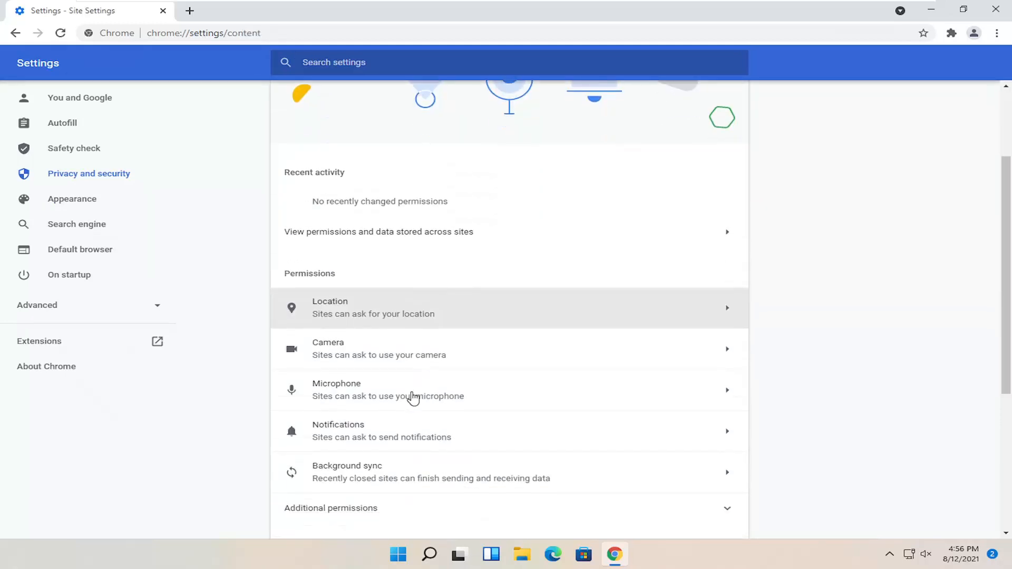
scroll("down", 3)
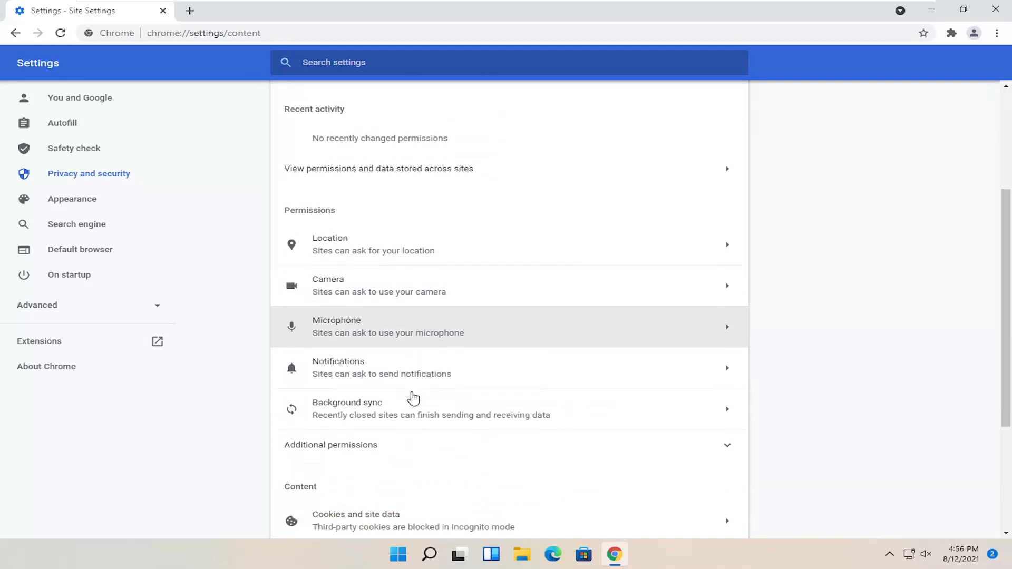
scroll("down", 3)
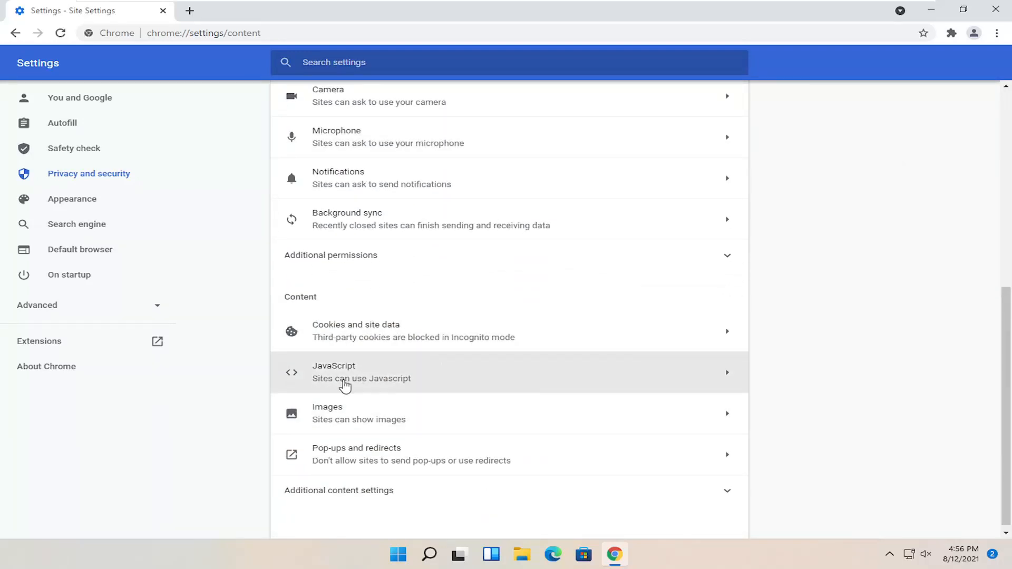
left_click(360, 372)
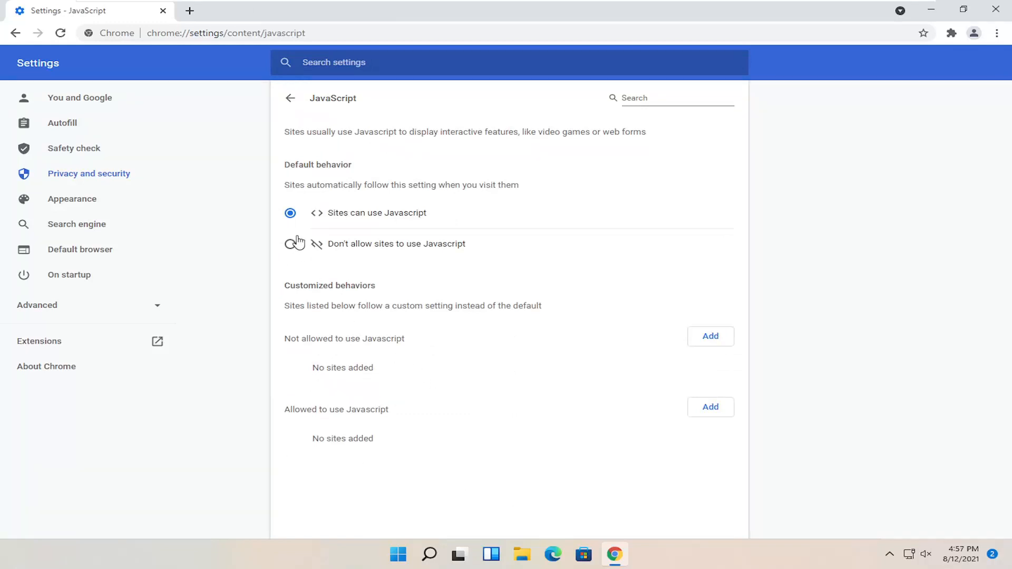
left_click(290, 244)
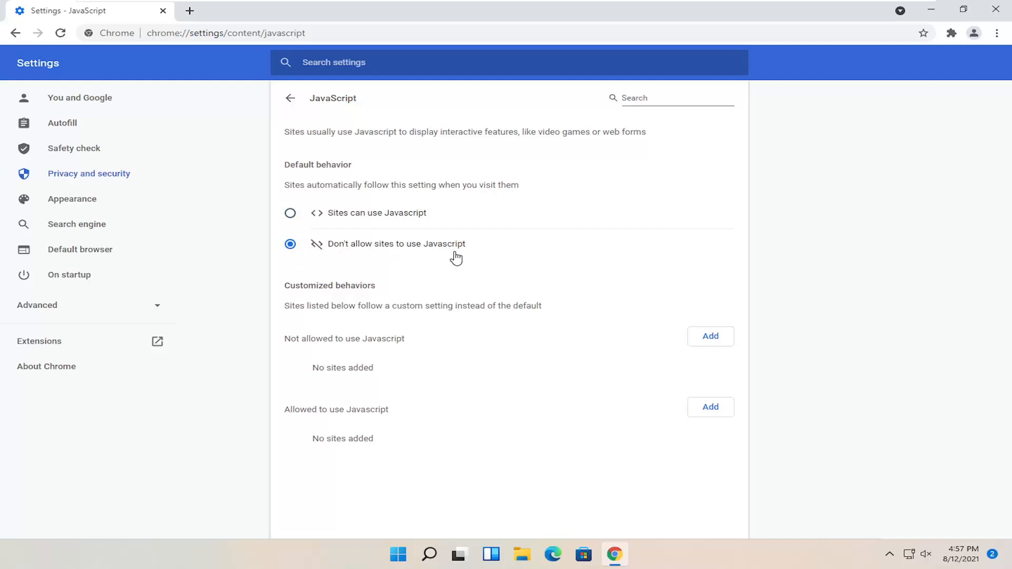
left_click(289, 213)
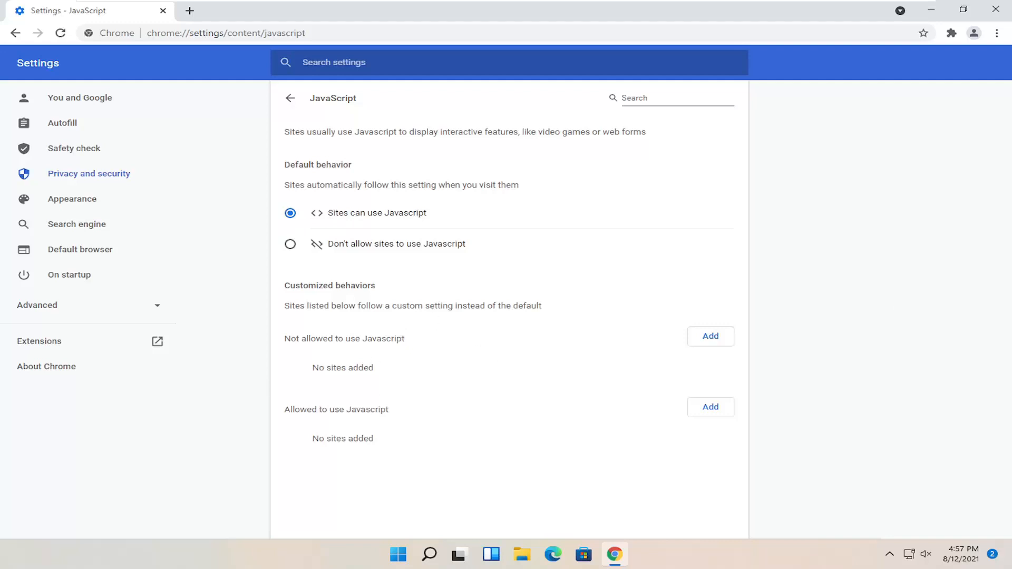
mouse_move(383, 446)
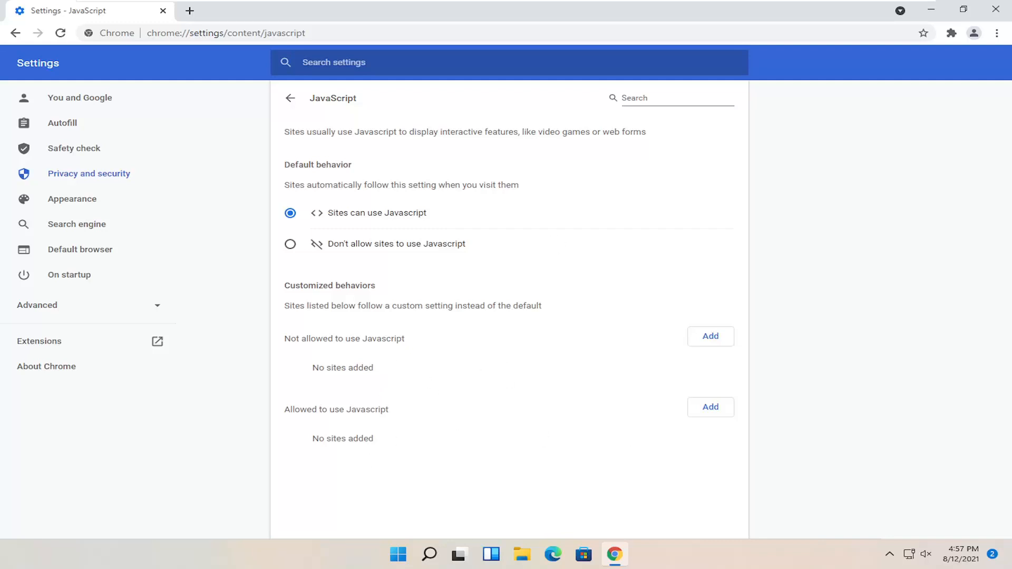
mouse_move(665, 346)
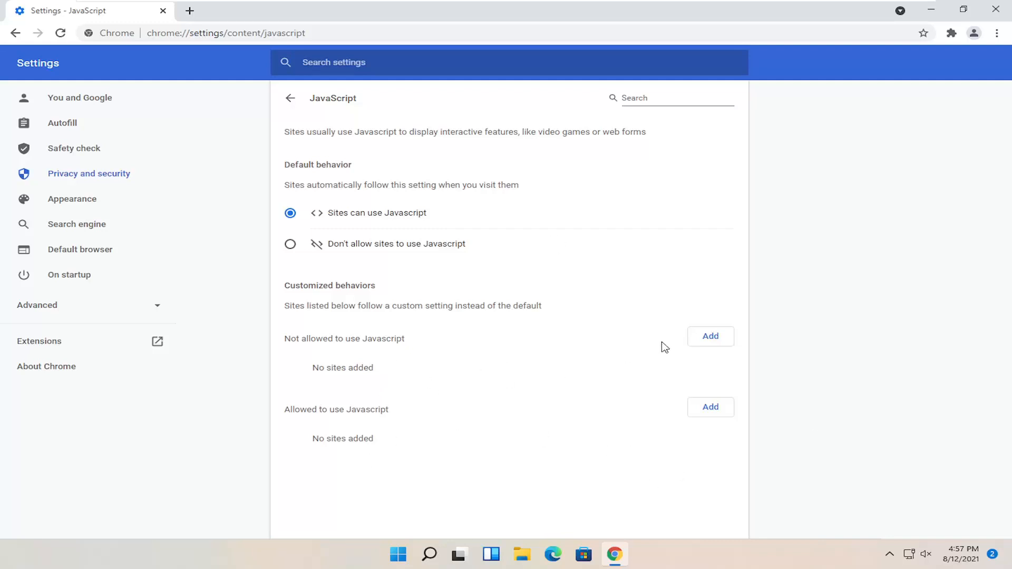